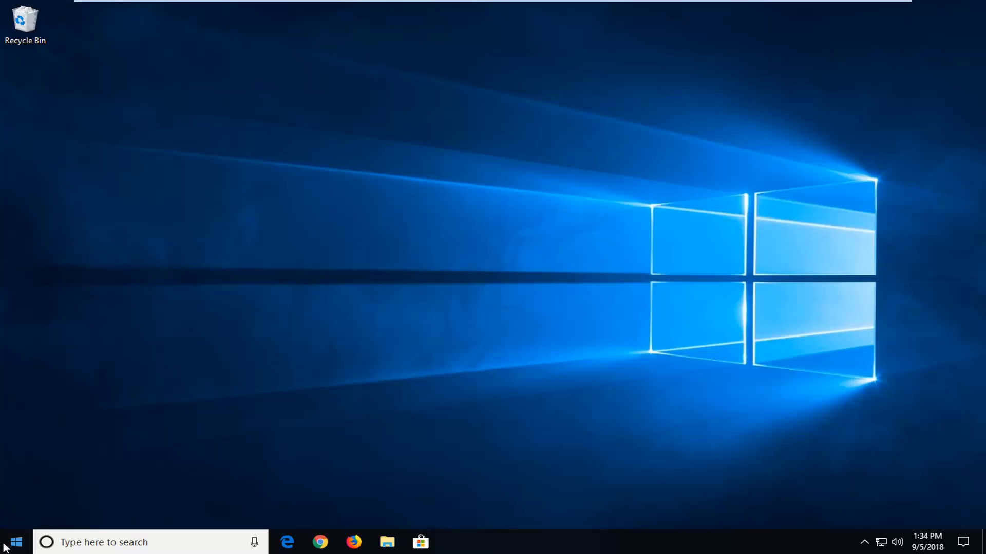
Search the Start menu for 'control panel'
left_click(19, 542)
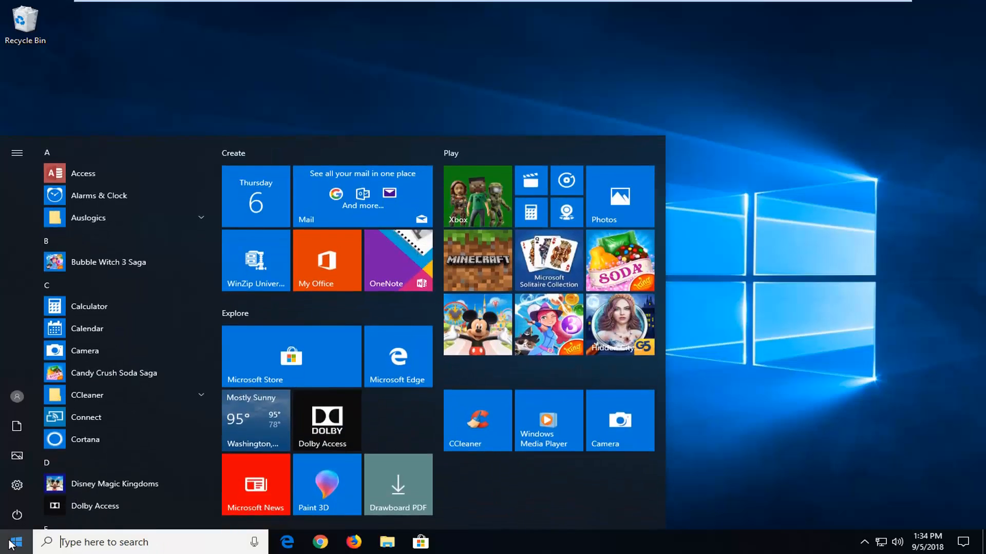
type("control panel")
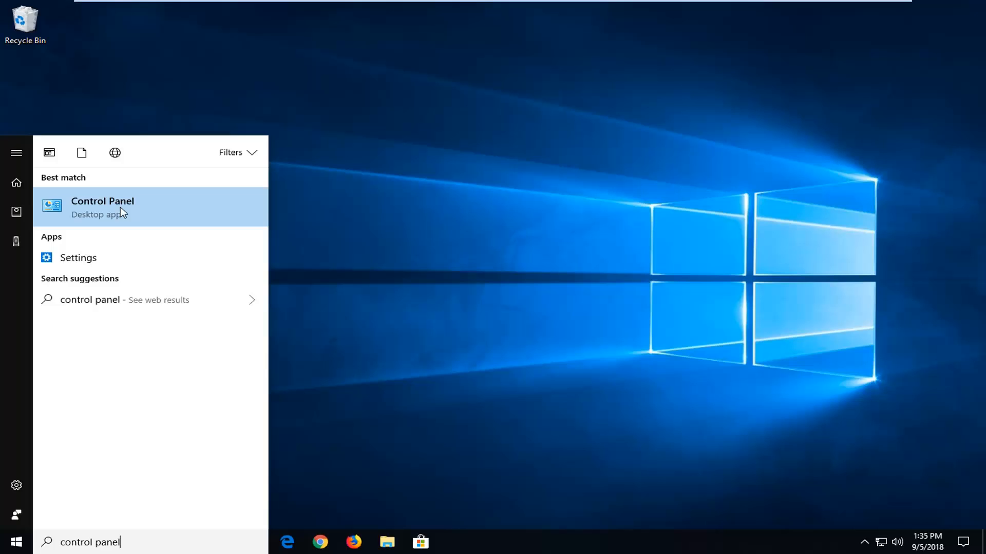
Open Control Panel and view all items as Large icons
left_click(102, 201)
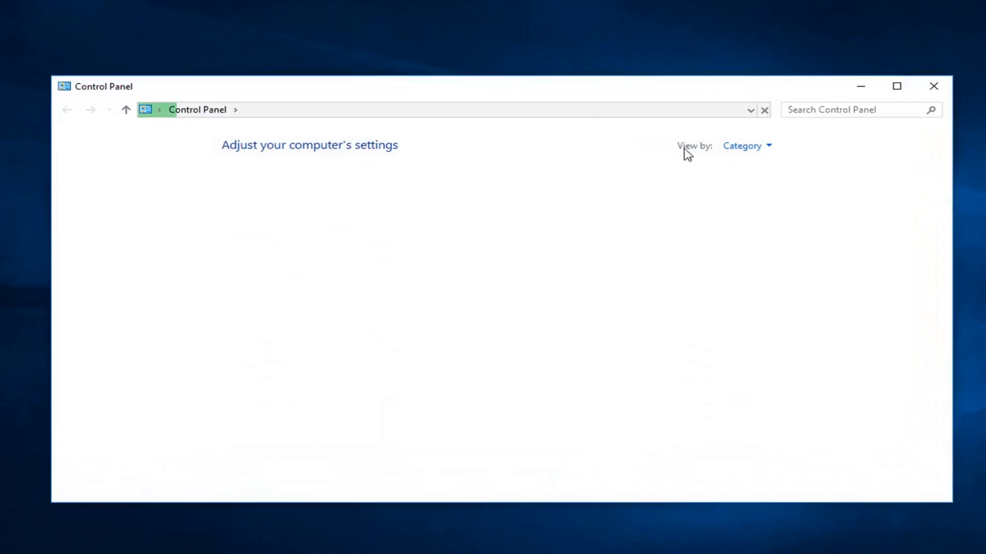
left_click(746, 146)
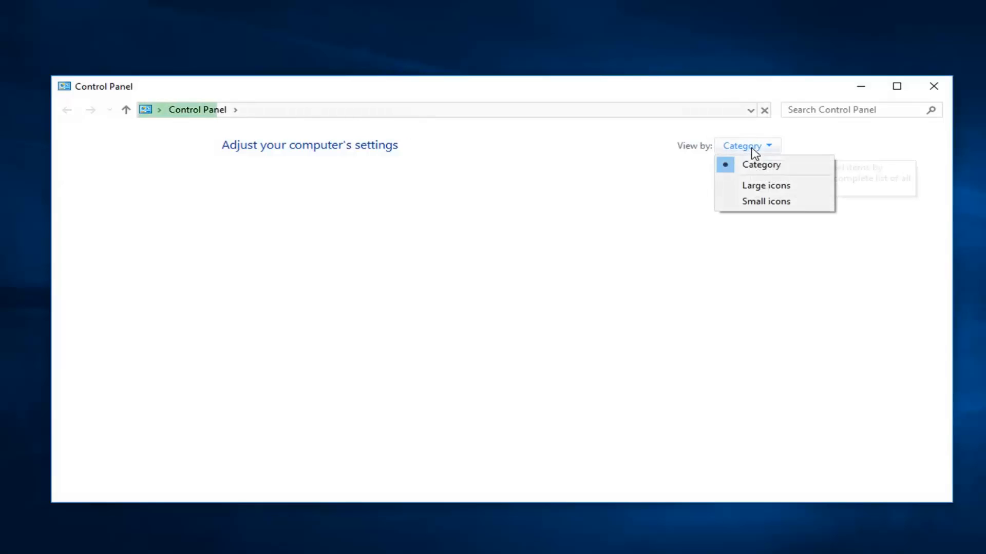
left_click(766, 185)
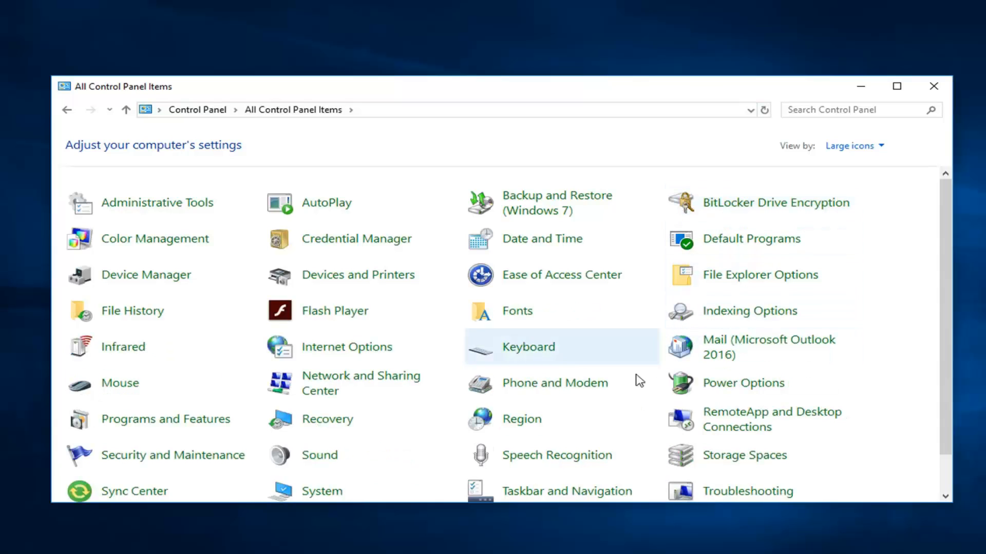
mouse_move(323, 395)
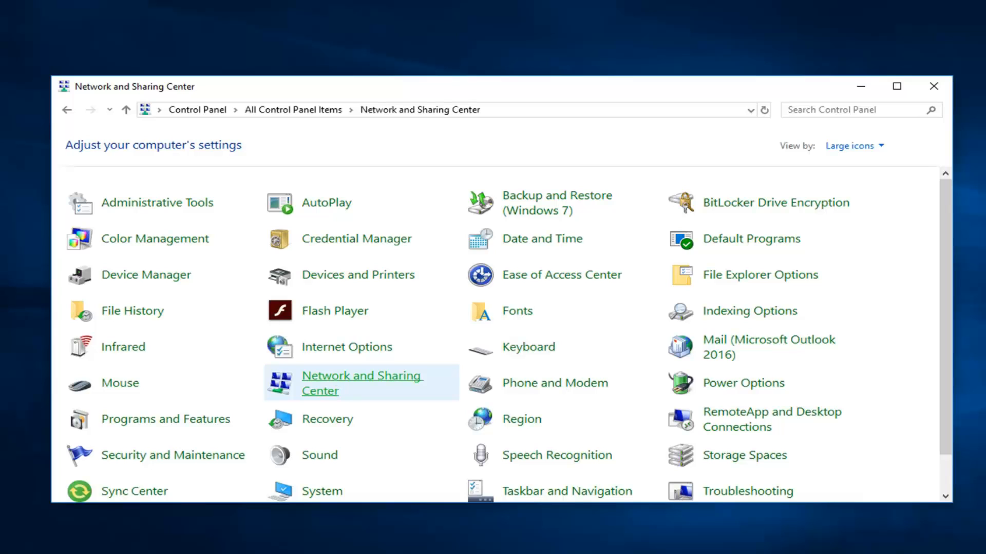
Open Network and Sharing Center from the Control Panel items
left_click(361, 383)
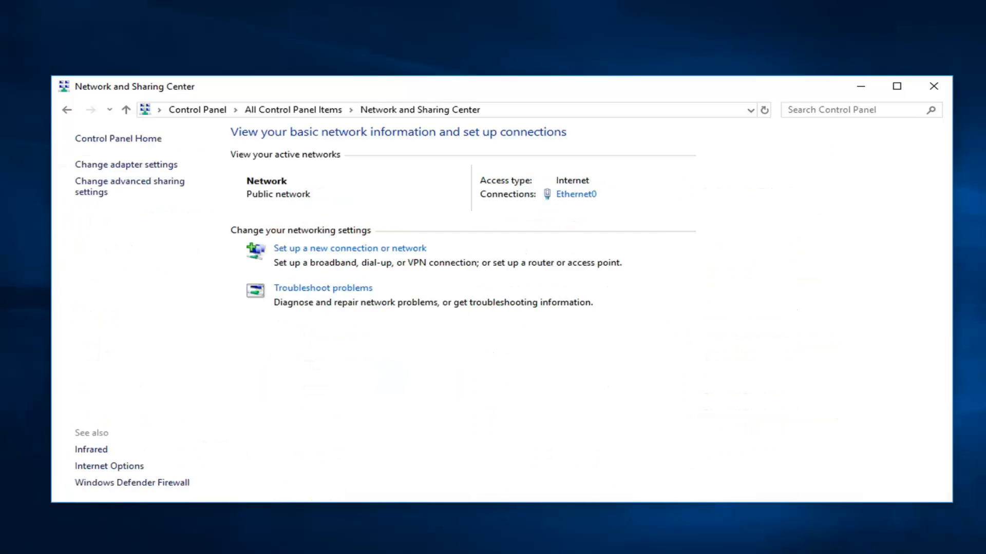
mouse_move(551, 233)
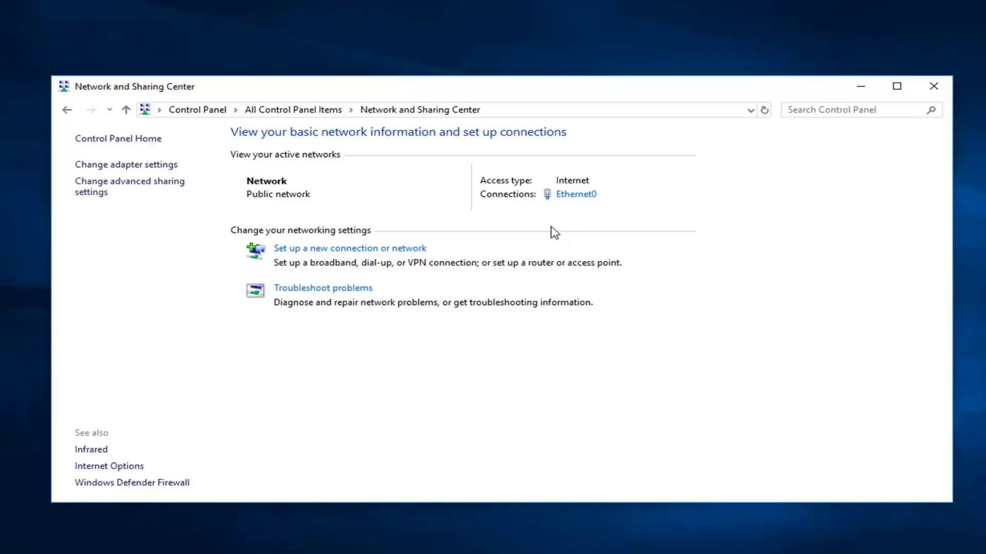
mouse_move(159, 148)
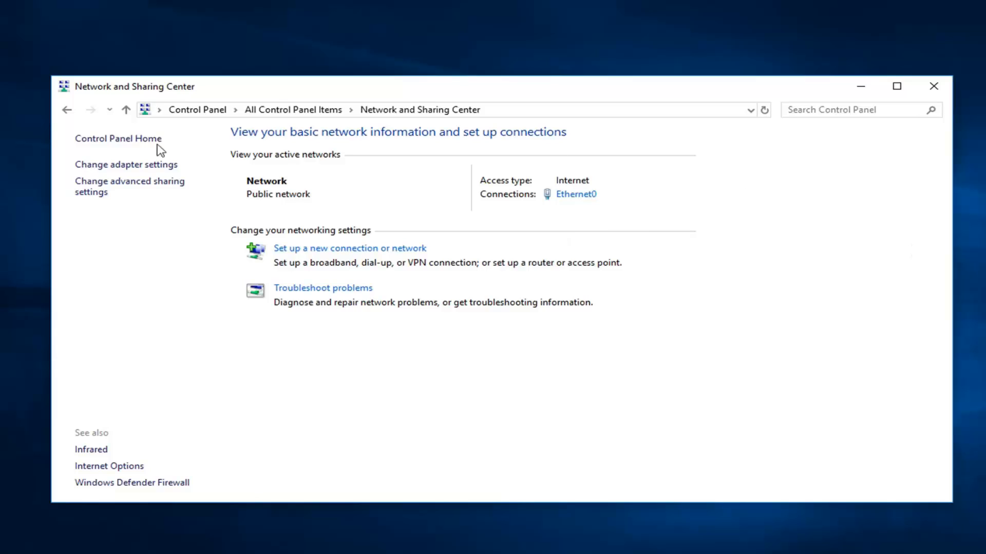
mouse_move(90, 199)
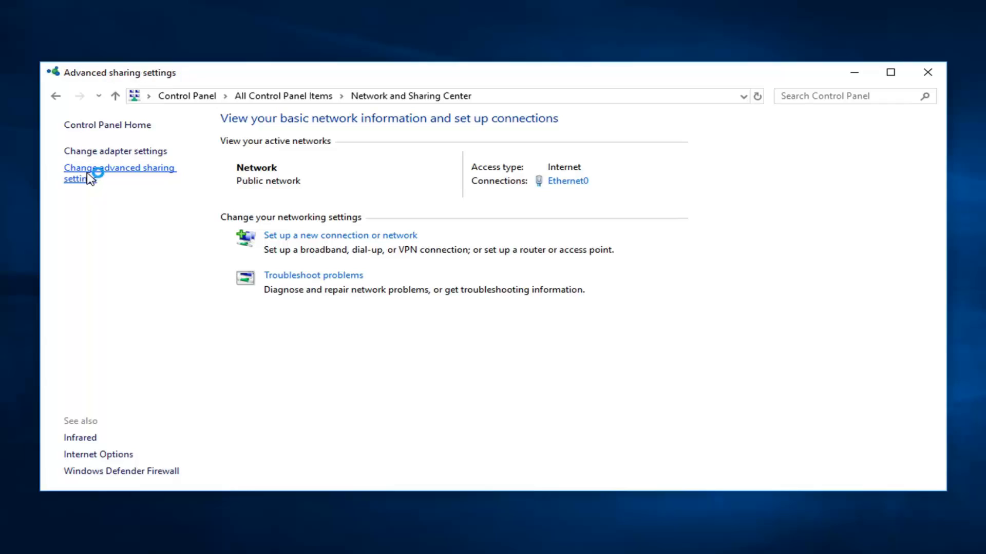
Open Change advanced sharing settings from the left pane
left_click(92, 174)
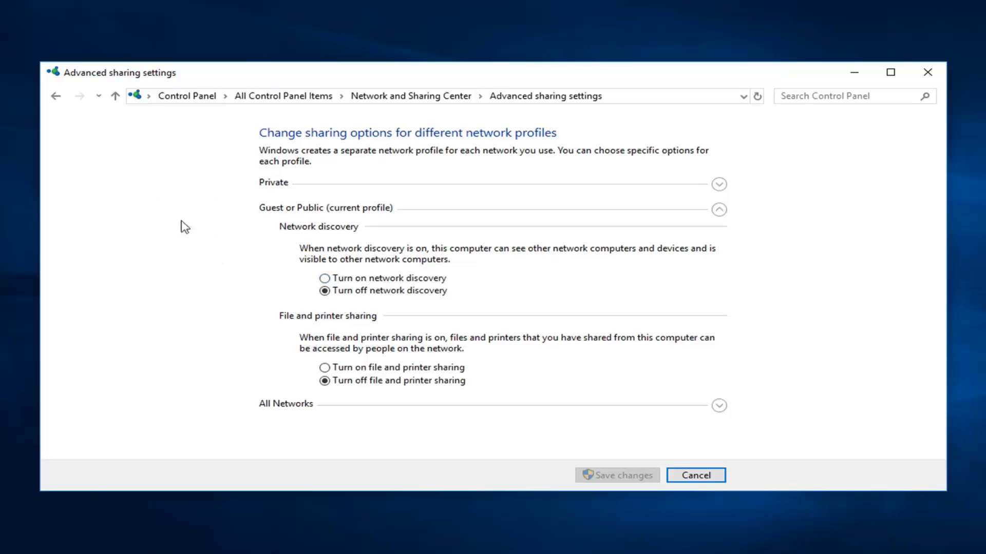
mouse_move(314, 244)
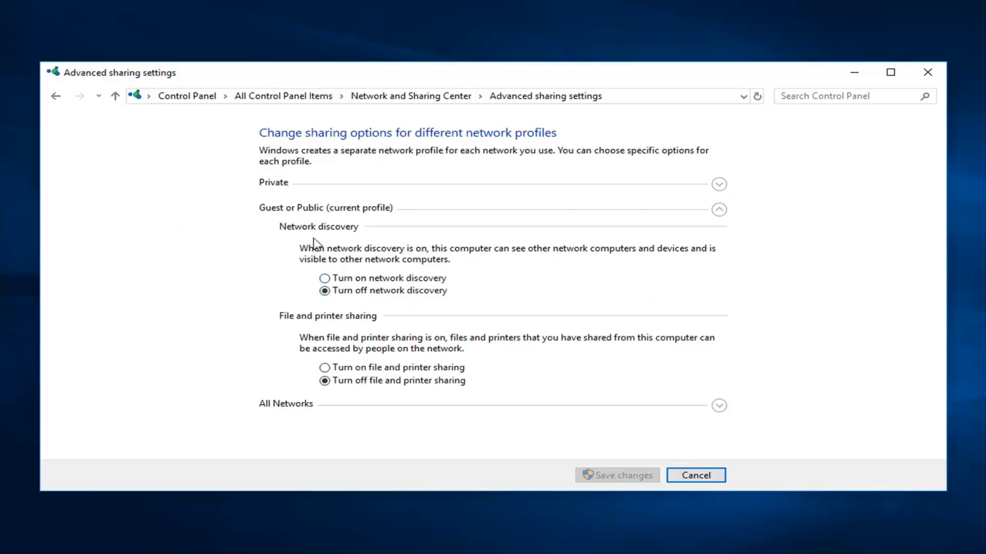
mouse_move(381, 253)
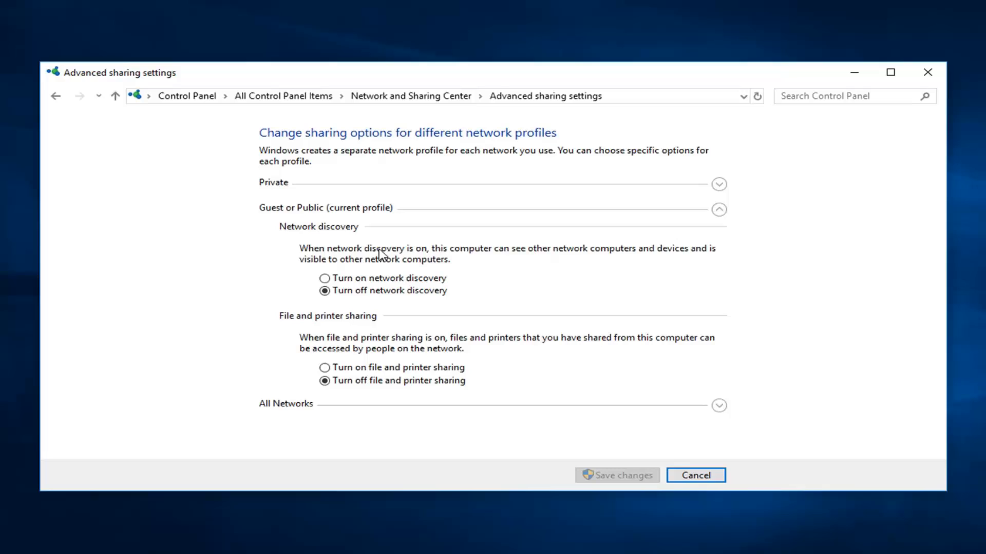
mouse_move(541, 256)
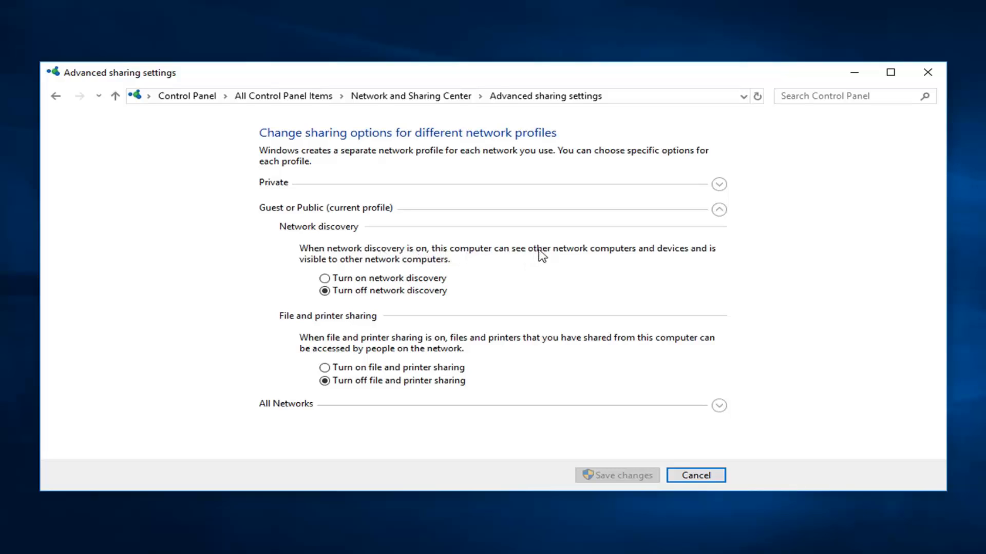
mouse_move(553, 265)
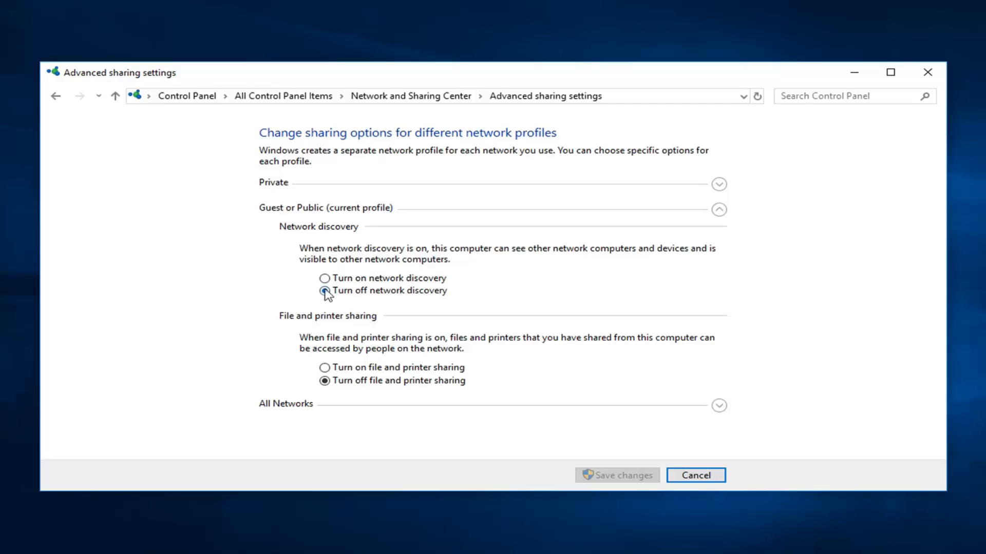
Select Turn on network discovery for Guest or Public and save changes
left_click(323, 278)
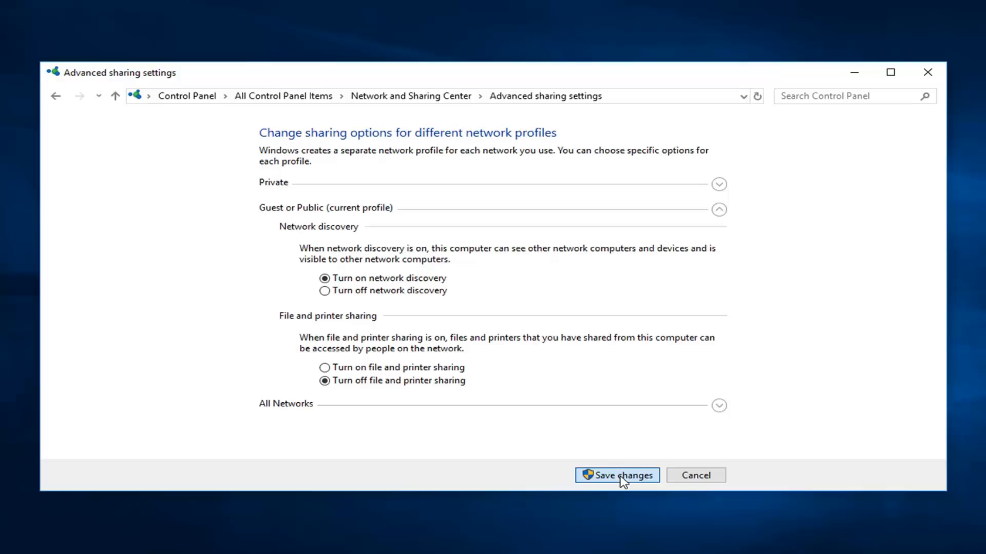
mouse_move(636, 491)
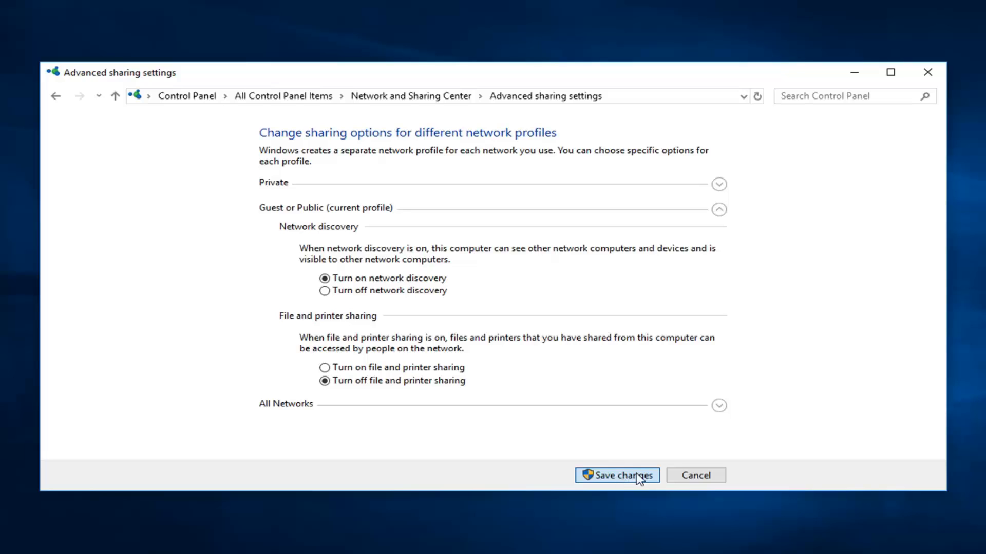
mouse_move(683, 458)
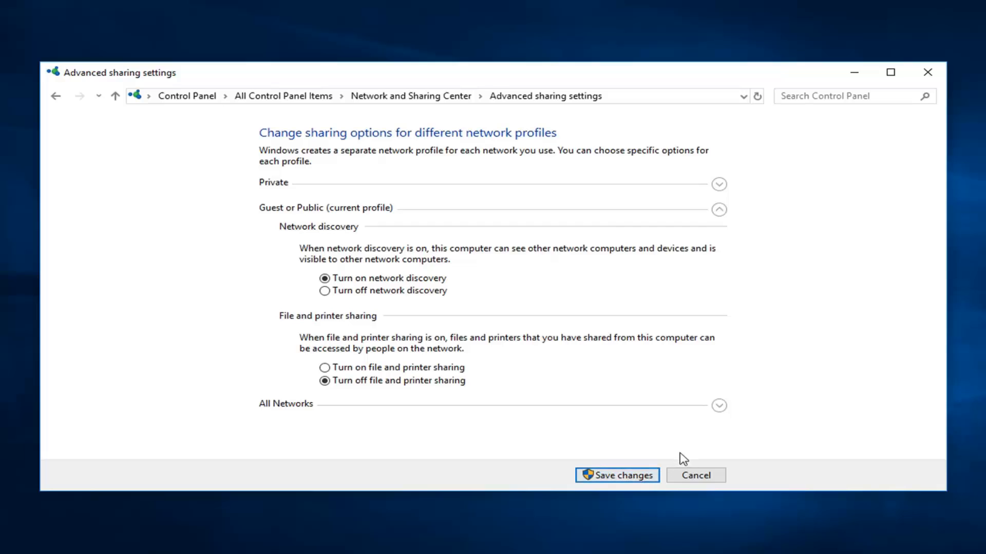
left_click(617, 476)
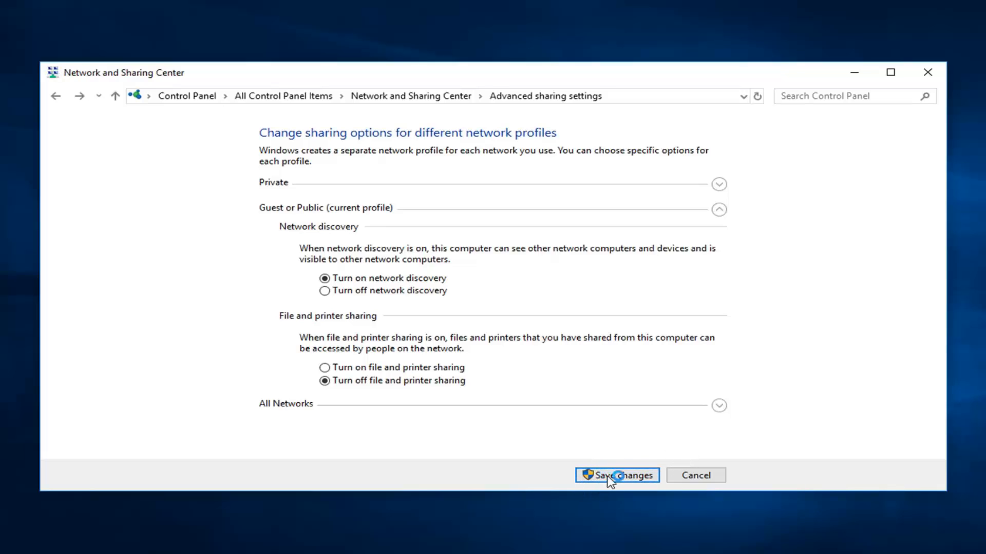
Confirm Save changes again and return to Network and Sharing Center
left_click(617, 475)
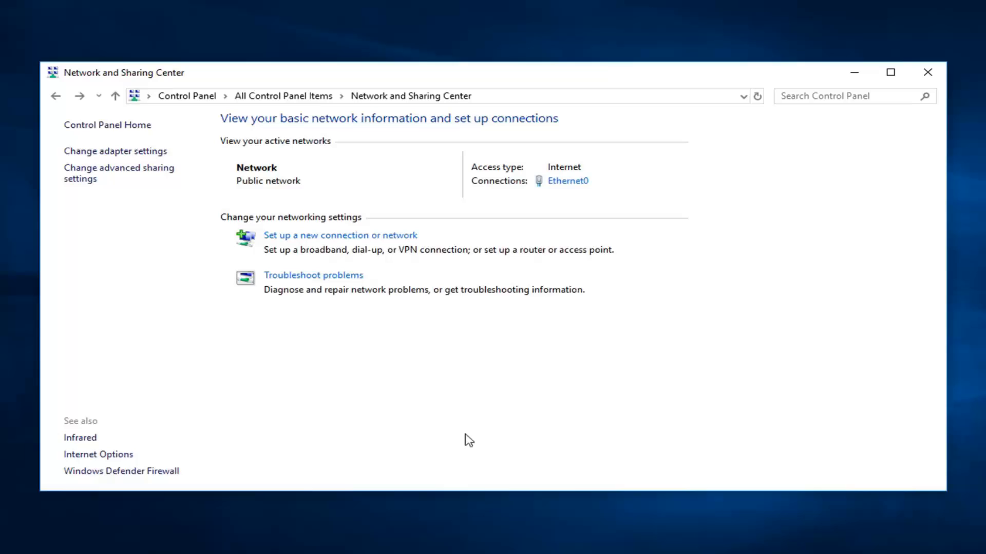
mouse_move(631, 383)
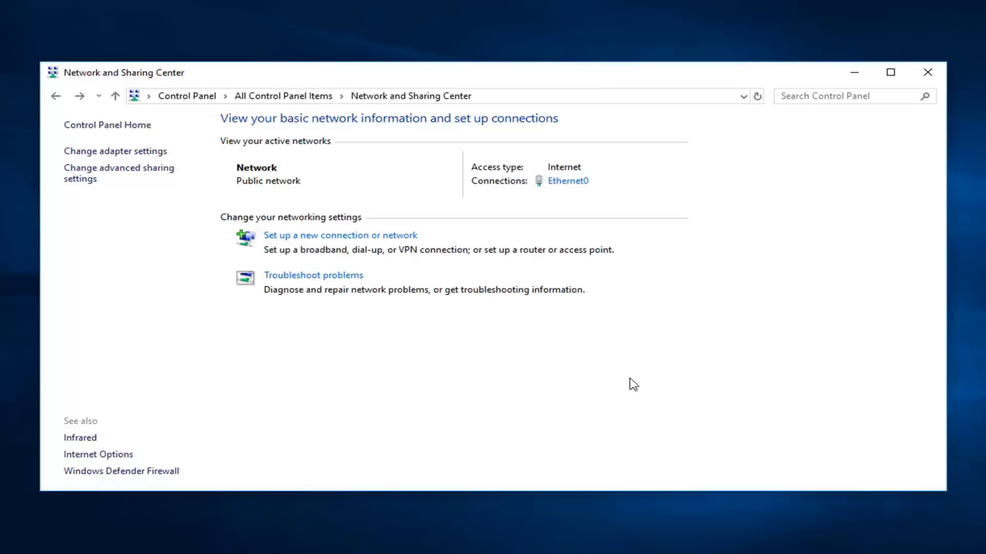
mouse_move(926, 73)
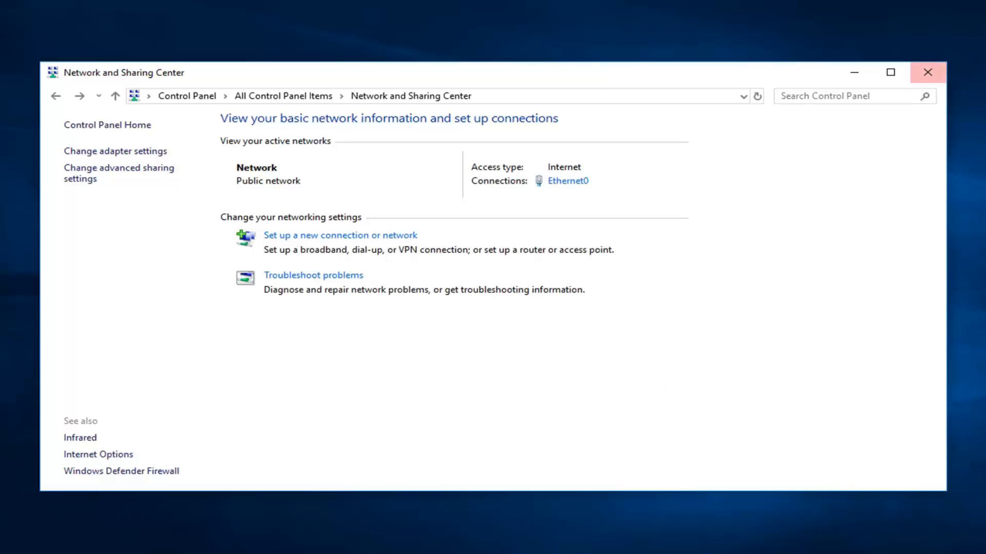